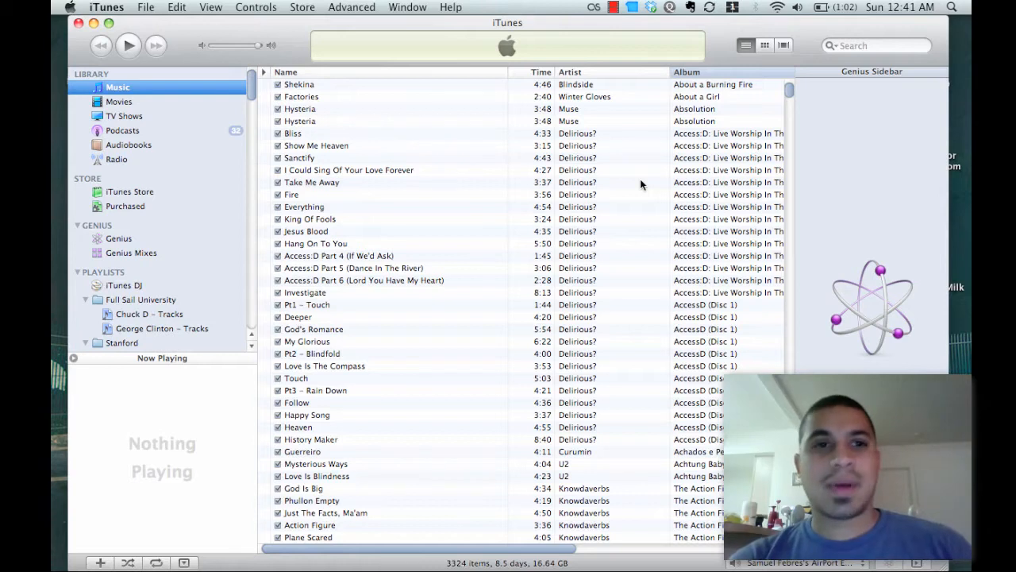
{"action": "mouse_move", "coordinate": [335, 127]}
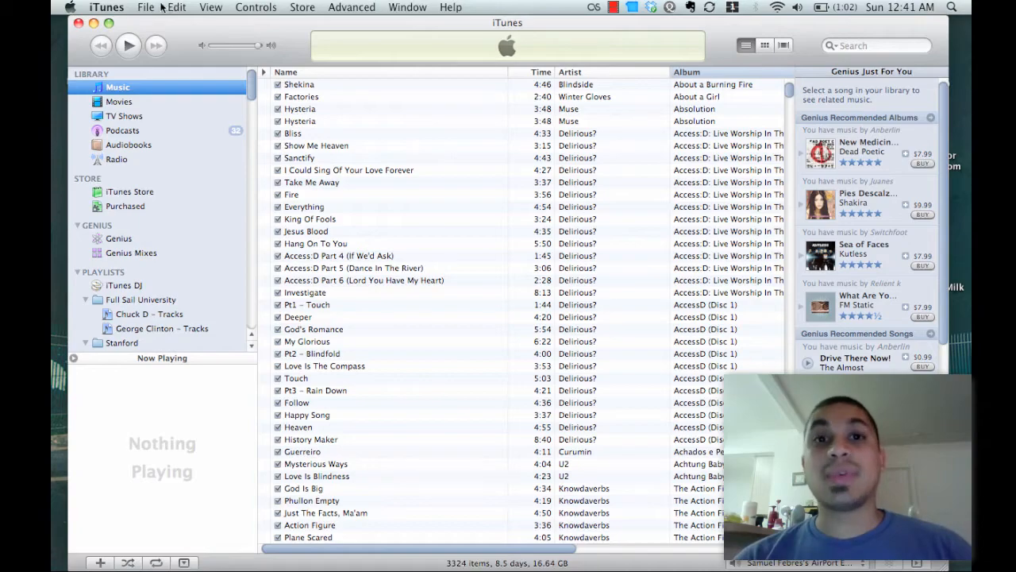
Show the File menu's library commands in iTunes
{"action": "left_click", "coordinate": [146, 6]}
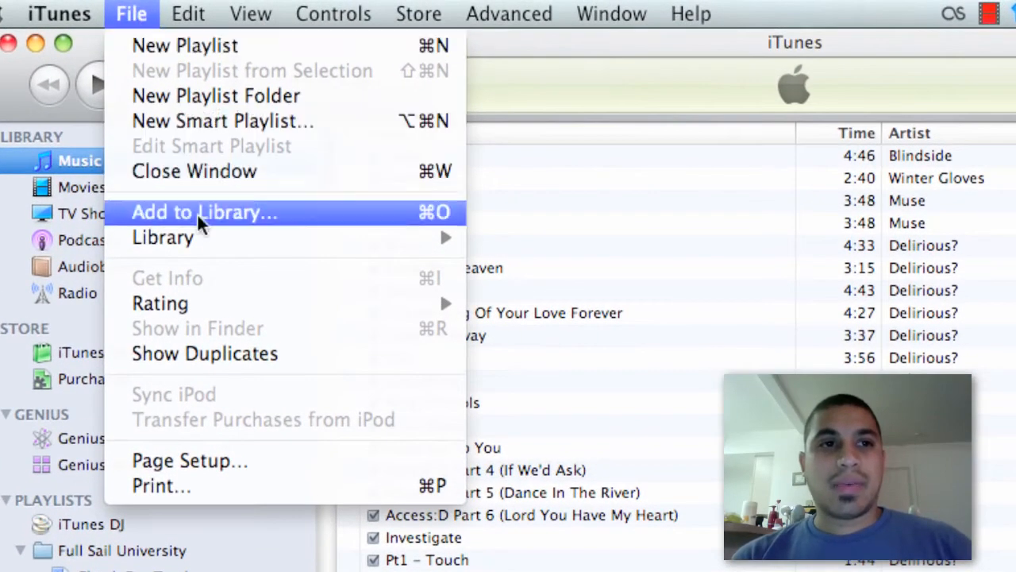
{"action": "mouse_move", "coordinate": [162, 238]}
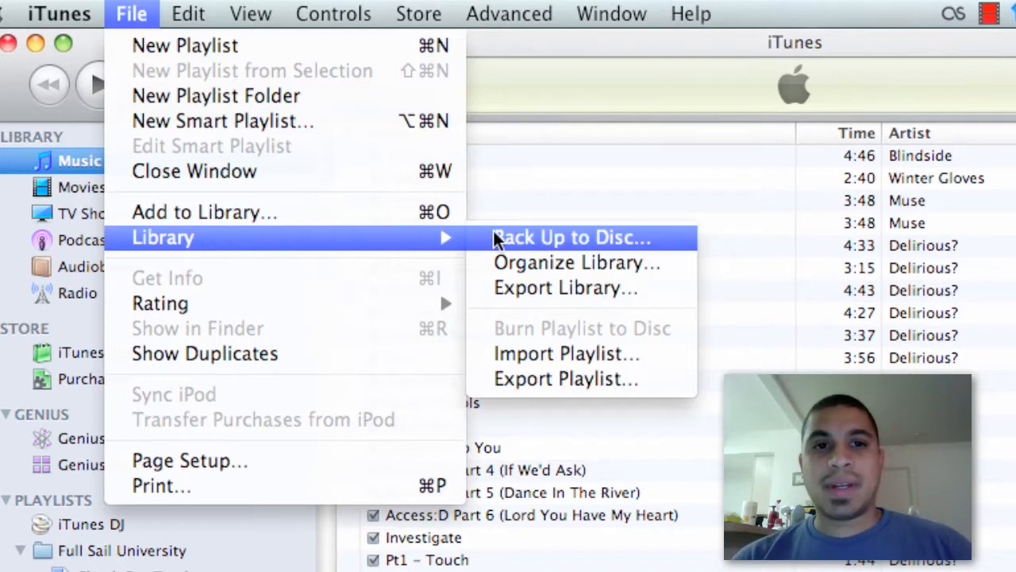
{"action": "mouse_move", "coordinate": [576, 264]}
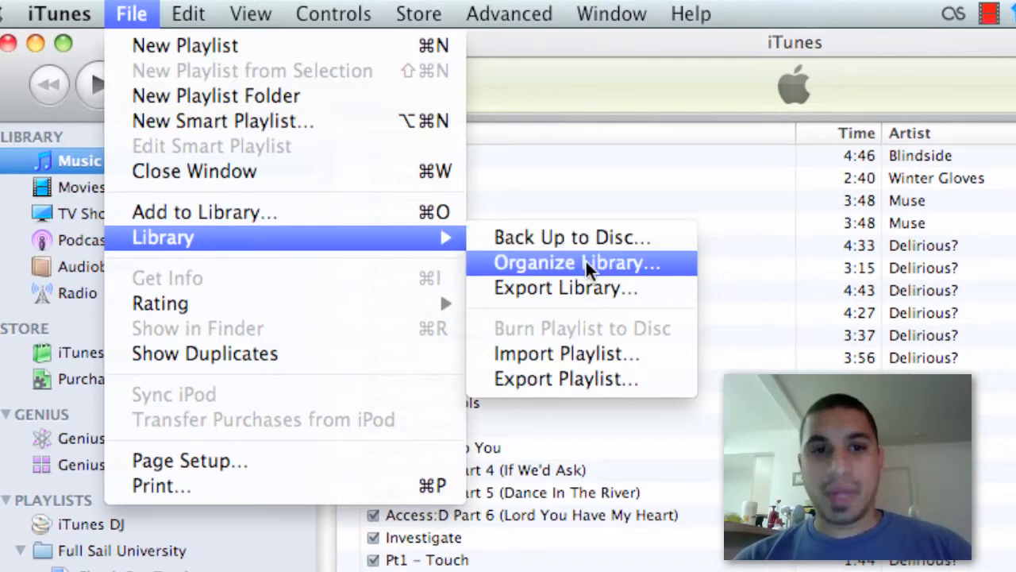
Bring up the Organize Library dialog reporting media organized as iTunes Media folder
{"action": "left_click", "coordinate": [578, 263]}
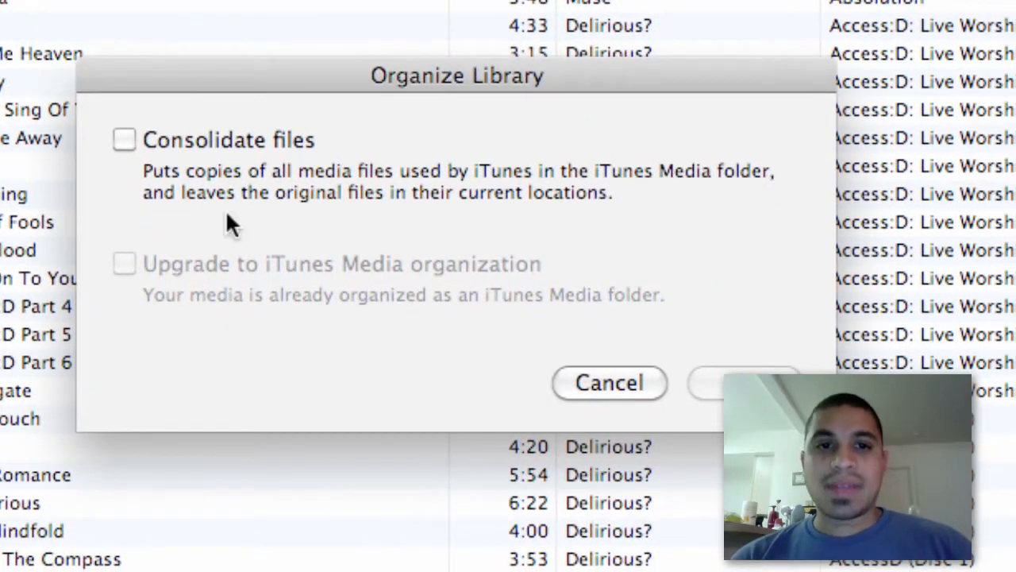
{"action": "mouse_move", "coordinate": [130, 273]}
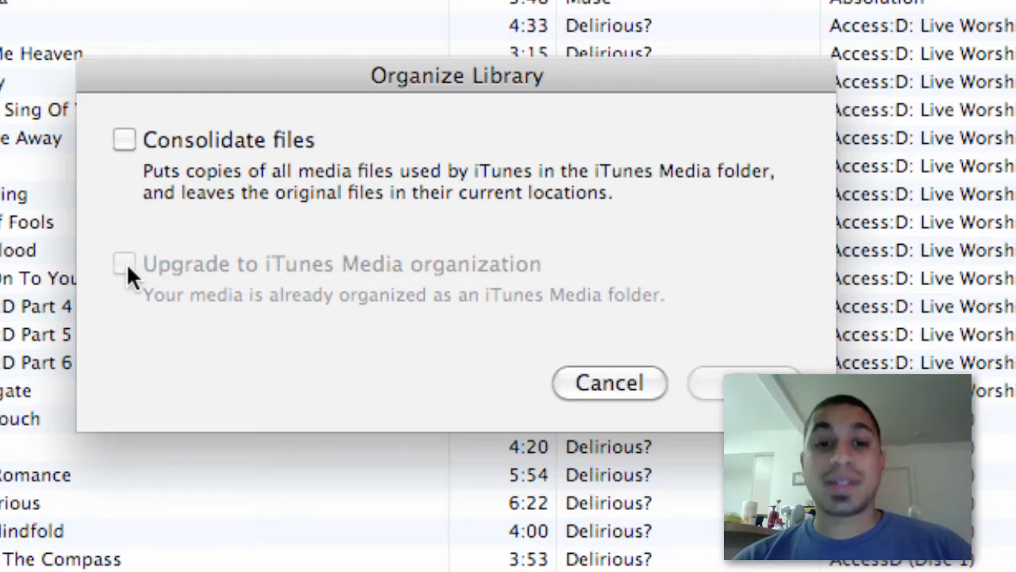
{"action": "mouse_move", "coordinate": [286, 301]}
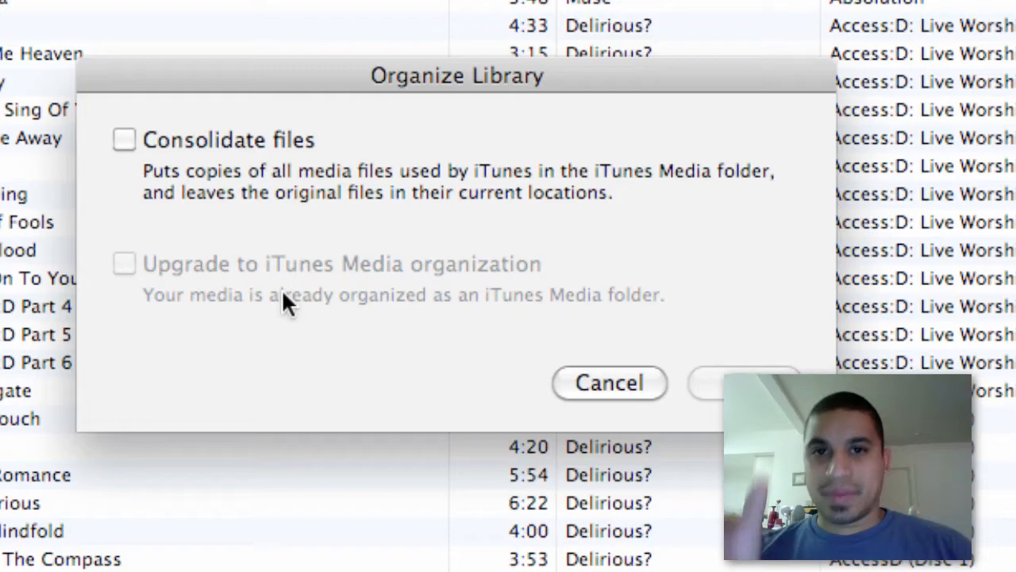
{"action": "mouse_move", "coordinate": [603, 386]}
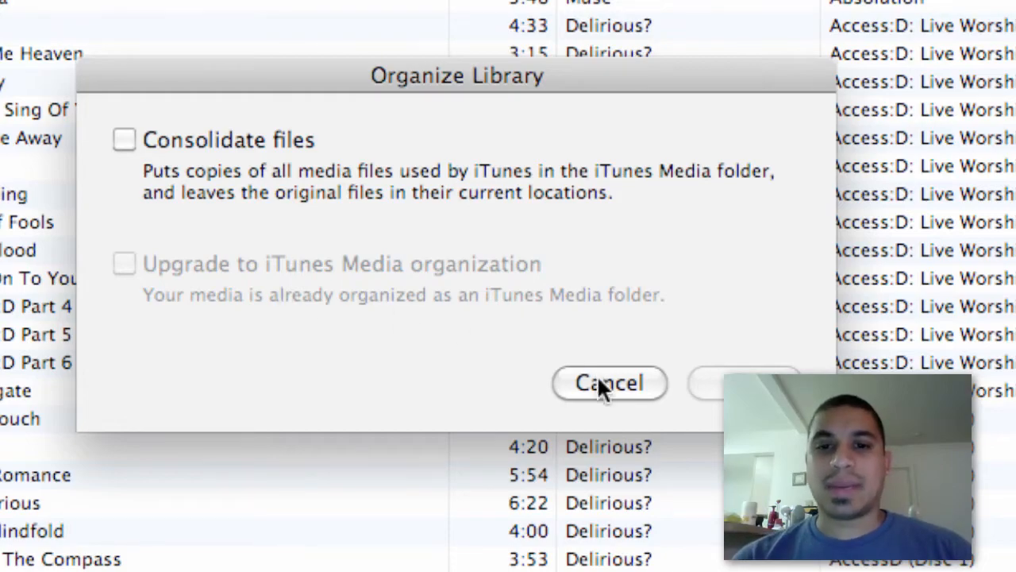
Cancel Organize Library and browse Finder from the home folder into Music toward iTunes Music
{"action": "left_click", "coordinate": [610, 383]}
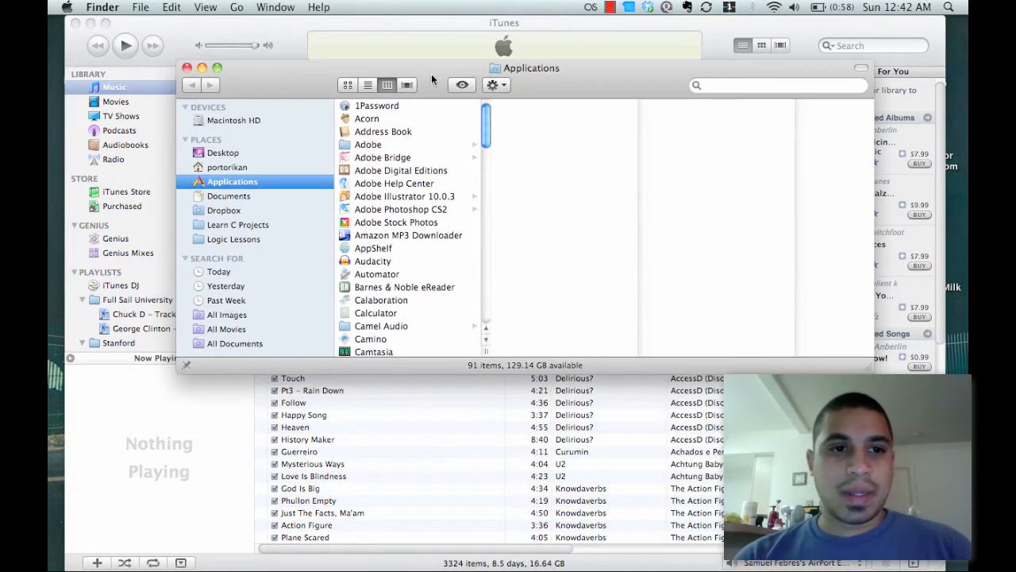
{"action": "left_click", "coordinate": [227, 167]}
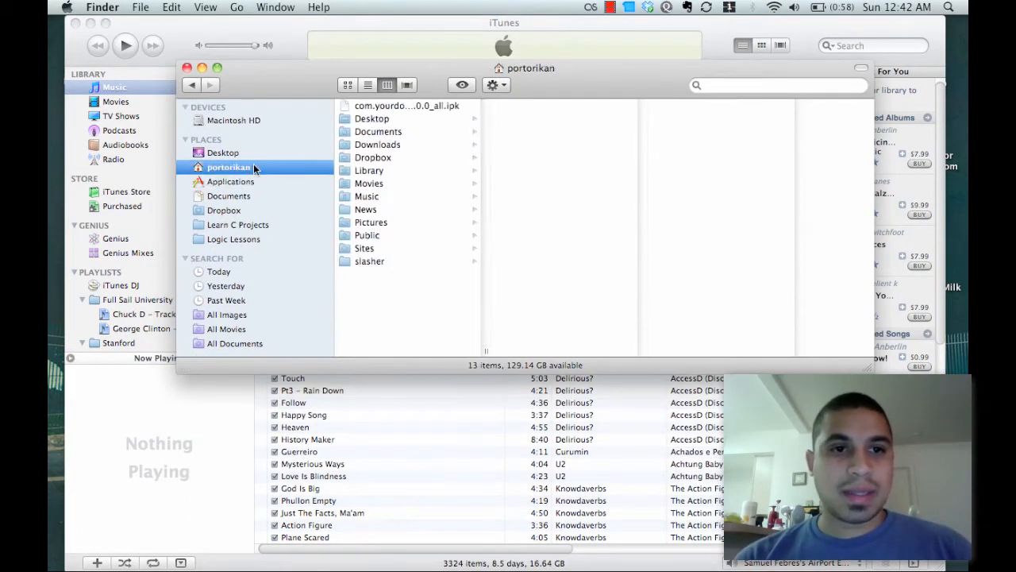
{"action": "left_click", "coordinate": [406, 105]}
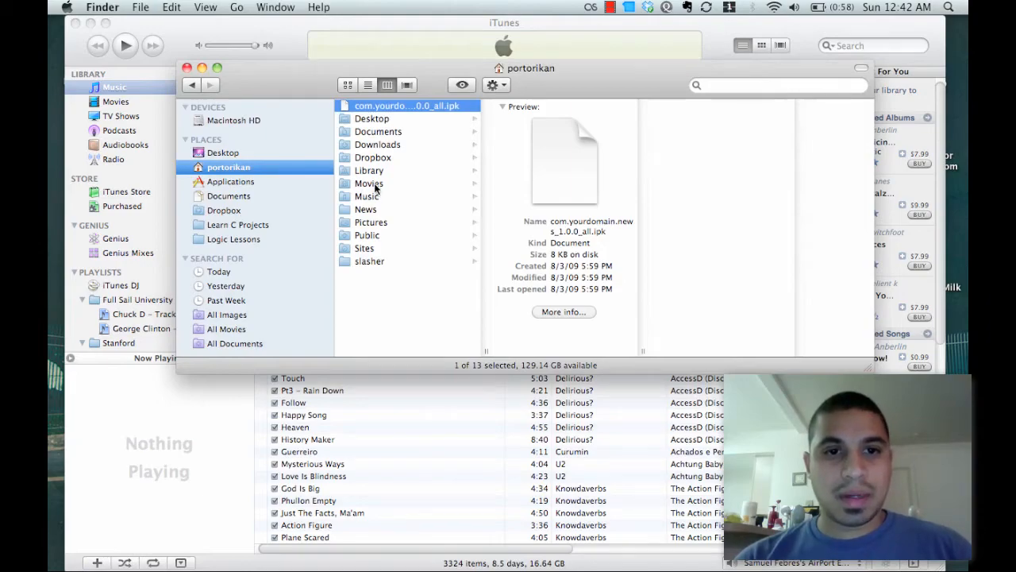
{"action": "left_click", "coordinate": [367, 184]}
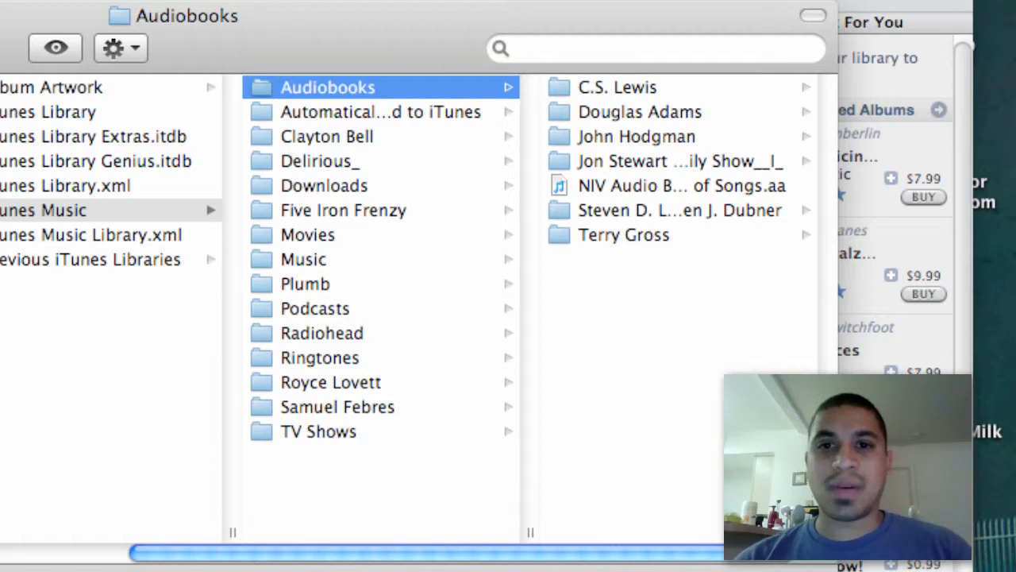
{"action": "left_click", "coordinate": [321, 160]}
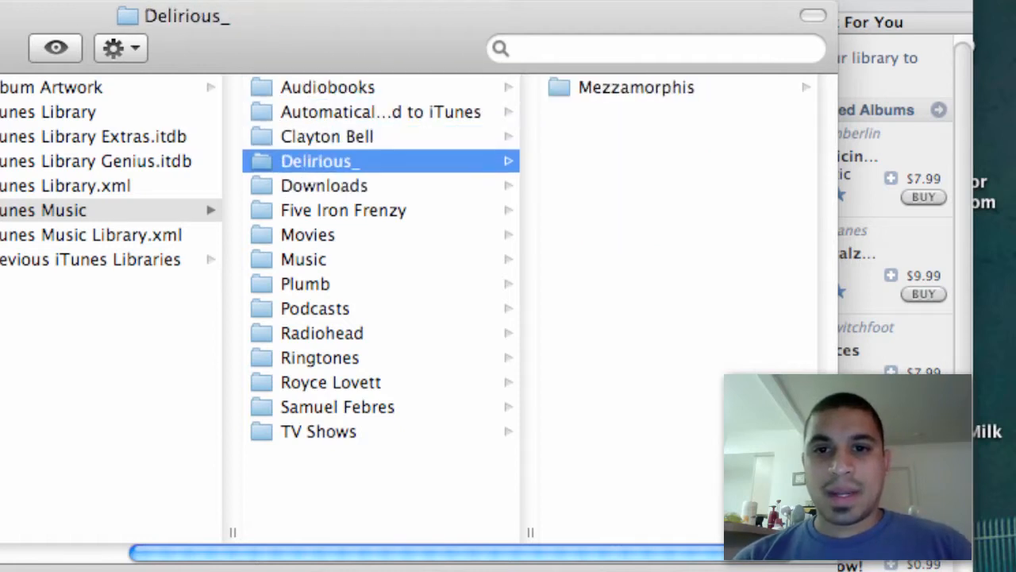
{"action": "left_click", "coordinate": [324, 184]}
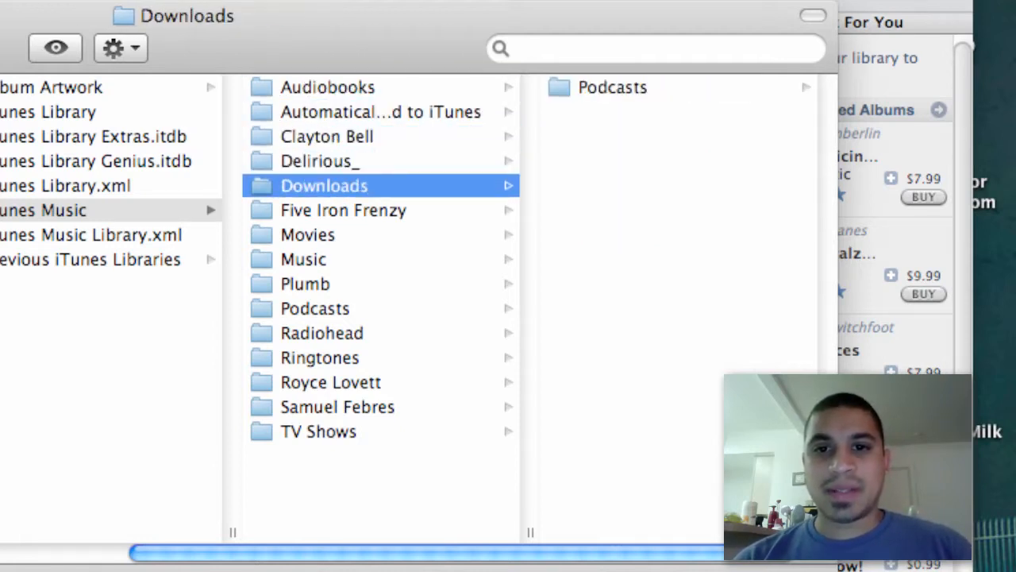
{"action": "left_click", "coordinate": [343, 210]}
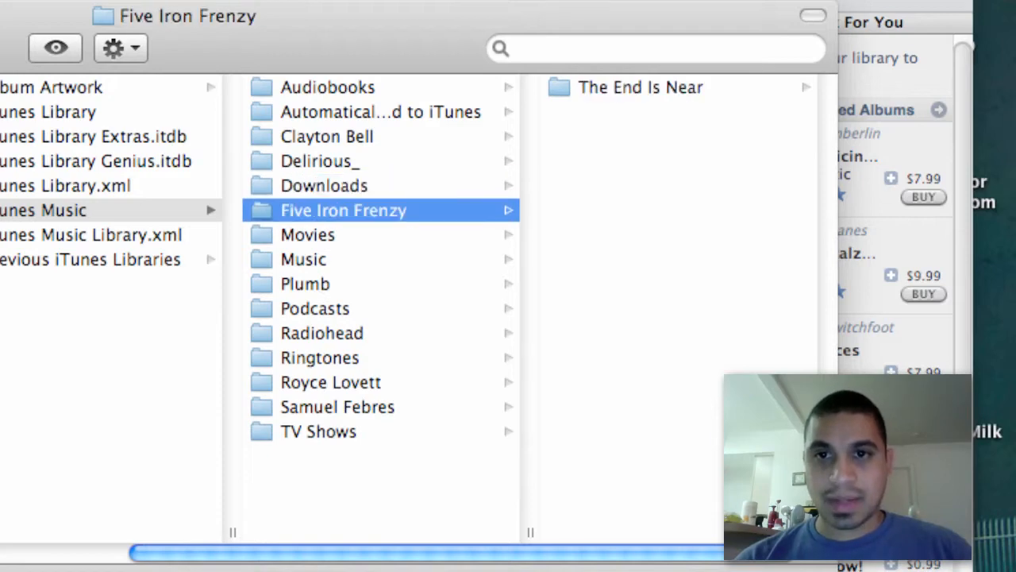
{"action": "left_click", "coordinate": [308, 235]}
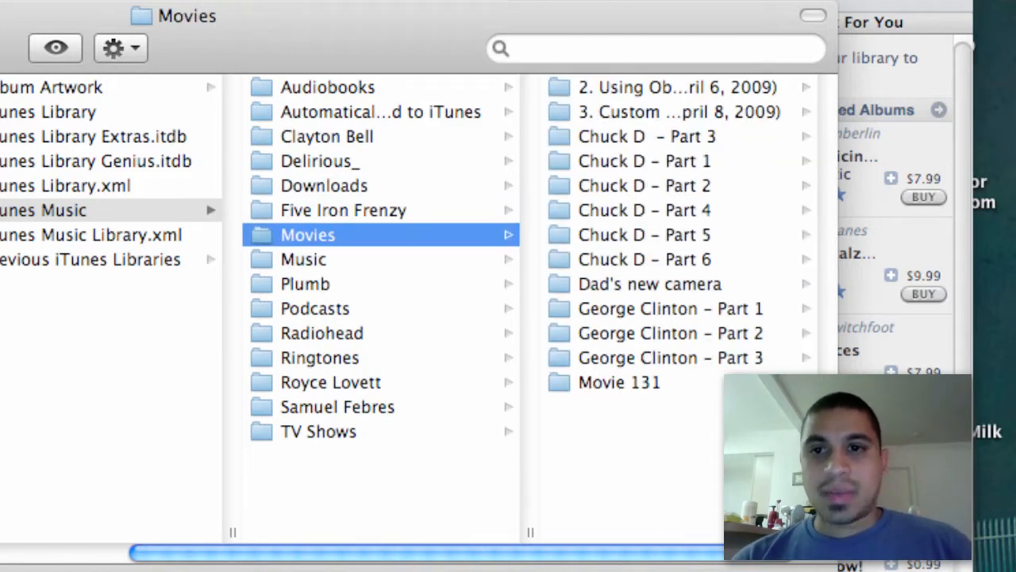
{"action": "left_click", "coordinate": [303, 259]}
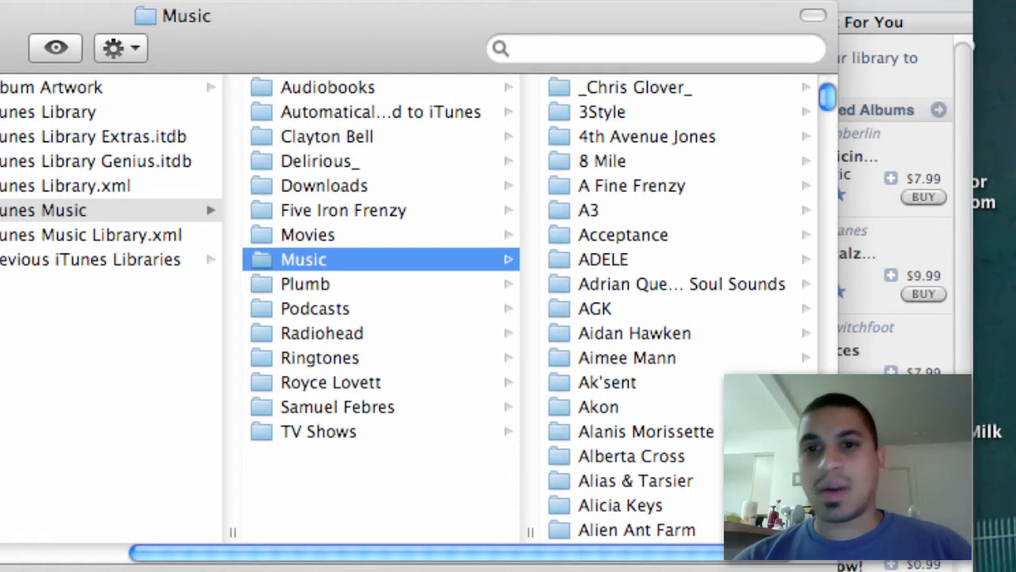
{"action": "left_click", "coordinate": [315, 308]}
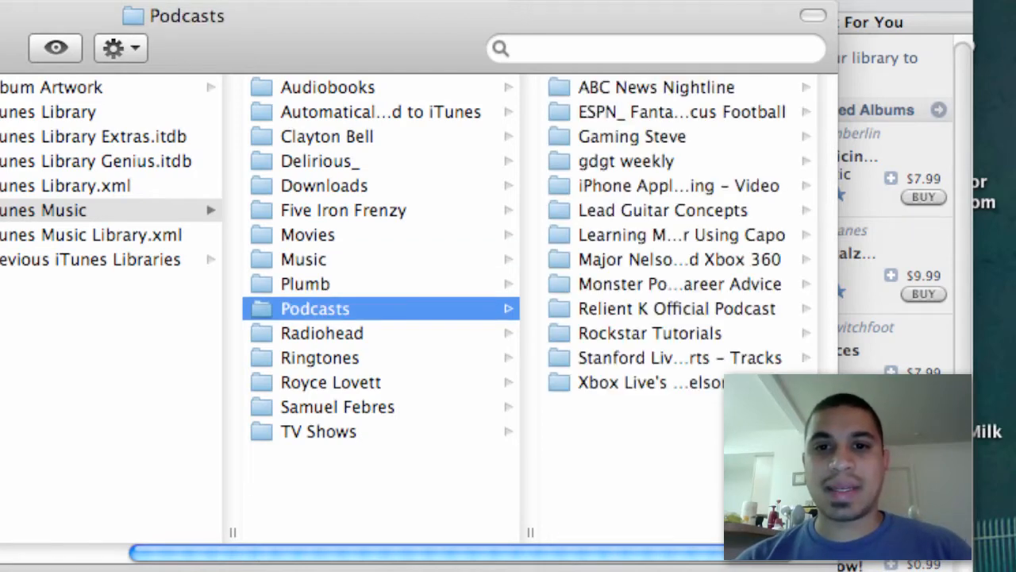
{"action": "left_click", "coordinate": [321, 357]}
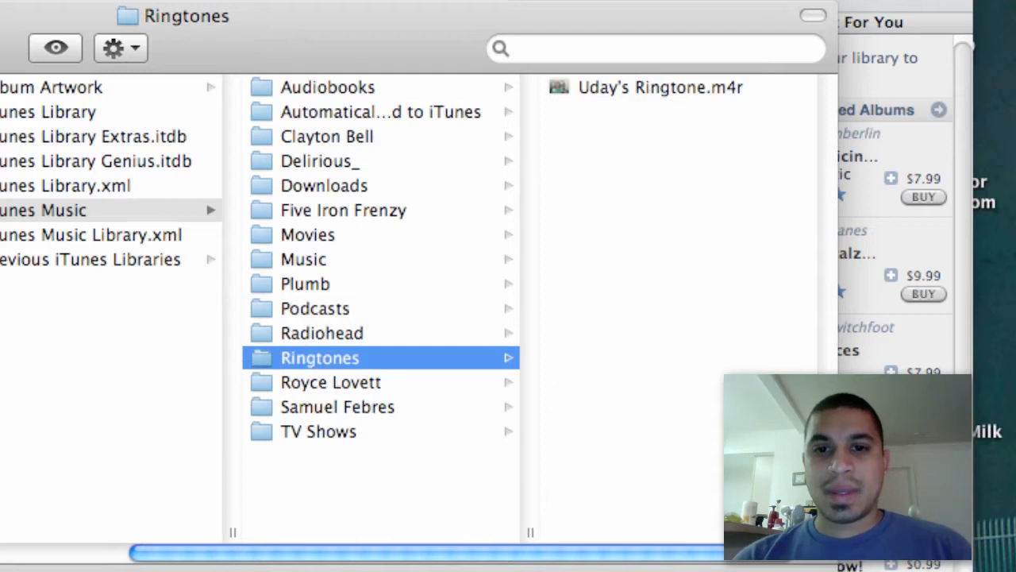
{"action": "left_click", "coordinate": [317, 432]}
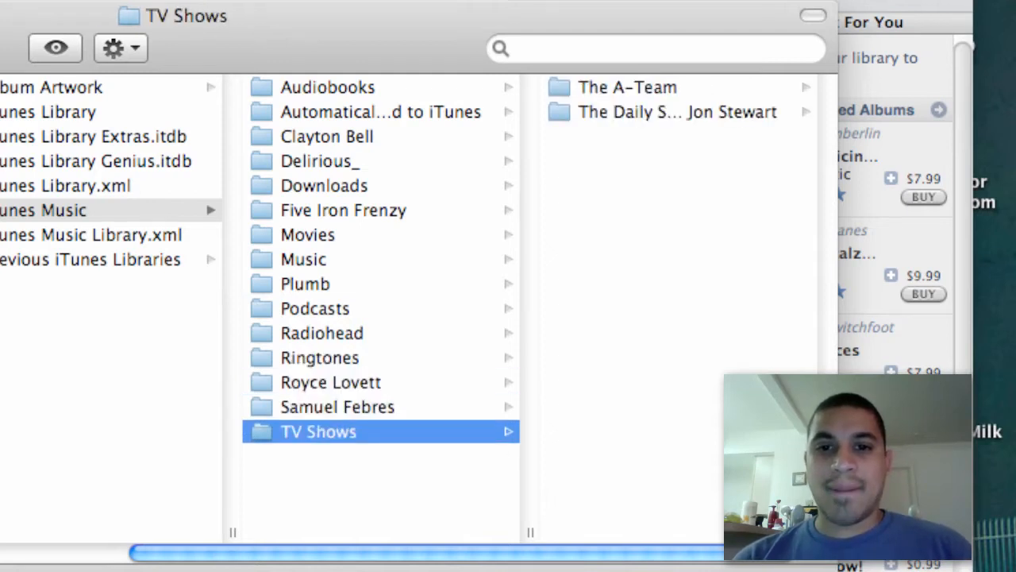
{"action": "left_click", "coordinate": [320, 357]}
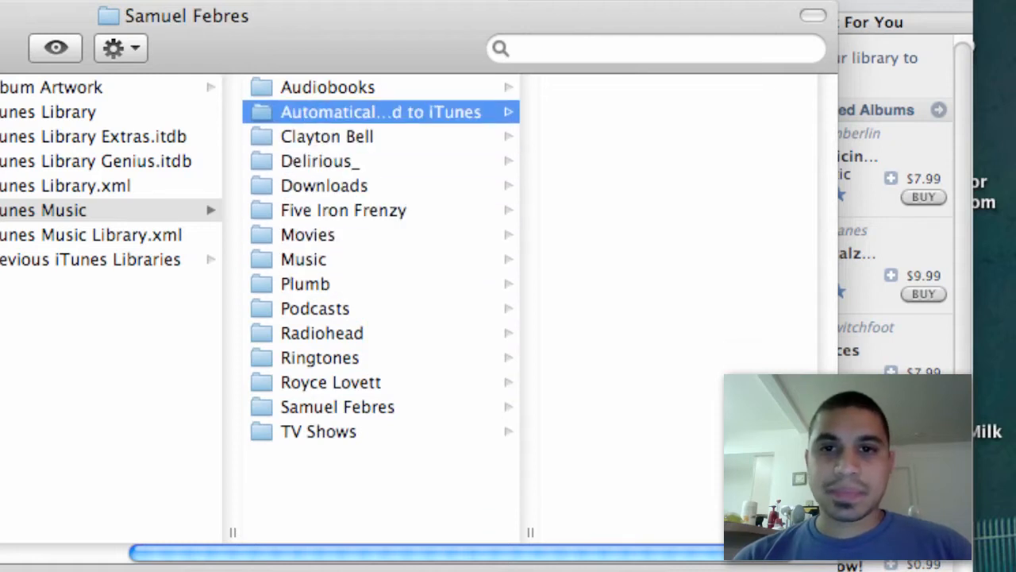
{"action": "left_click", "coordinate": [327, 86]}
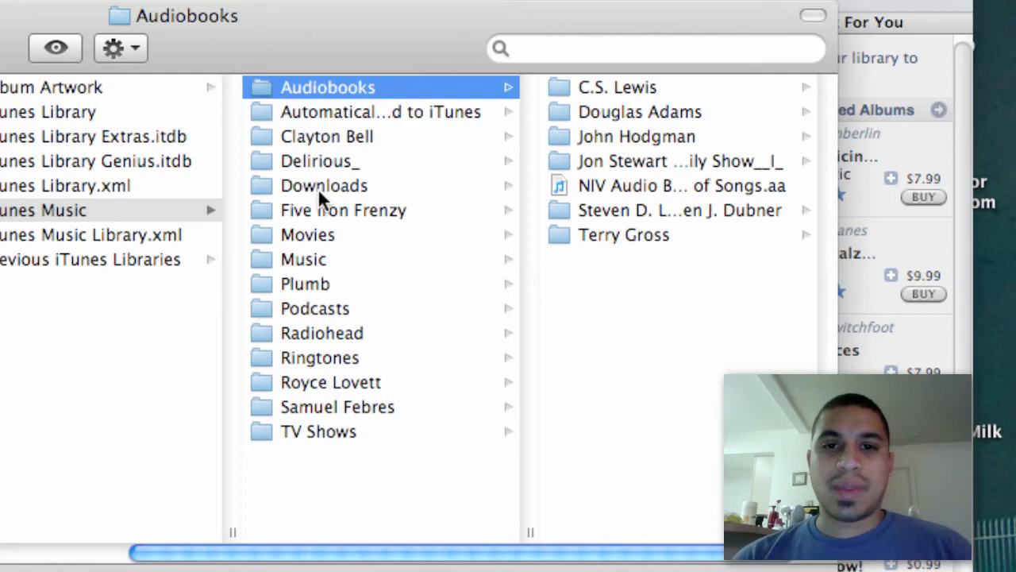
{"action": "mouse_move", "coordinate": [320, 164]}
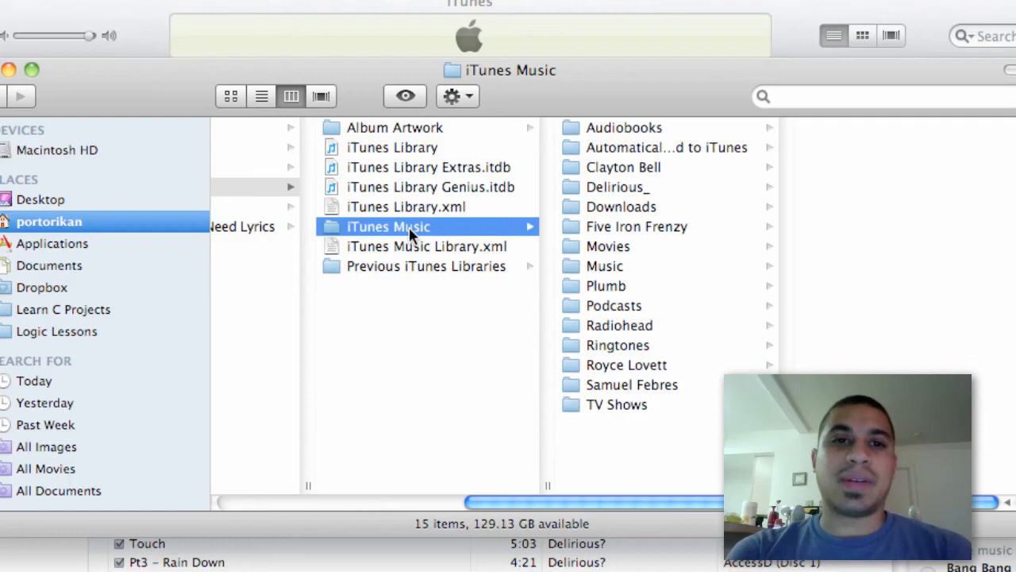
{"action": "mouse_move", "coordinate": [42, 97]}
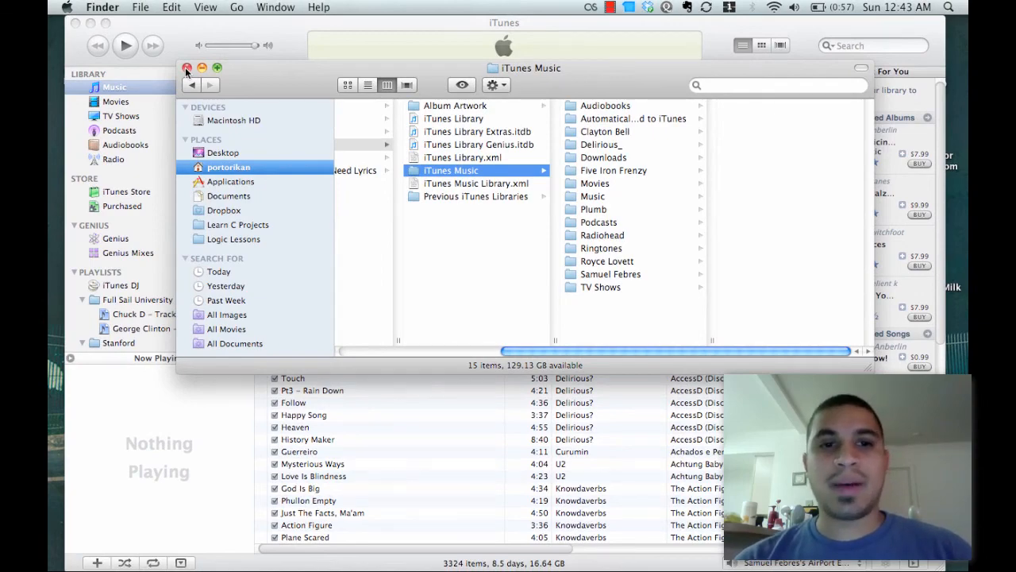
Close the Finder window, returning to the iTunes music track list
{"action": "left_click", "coordinate": [187, 66]}
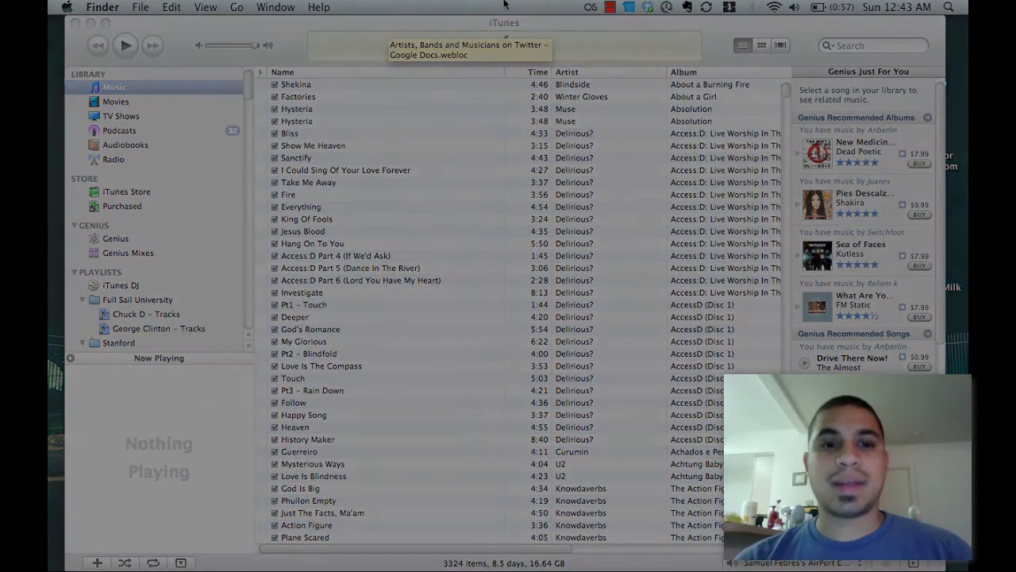